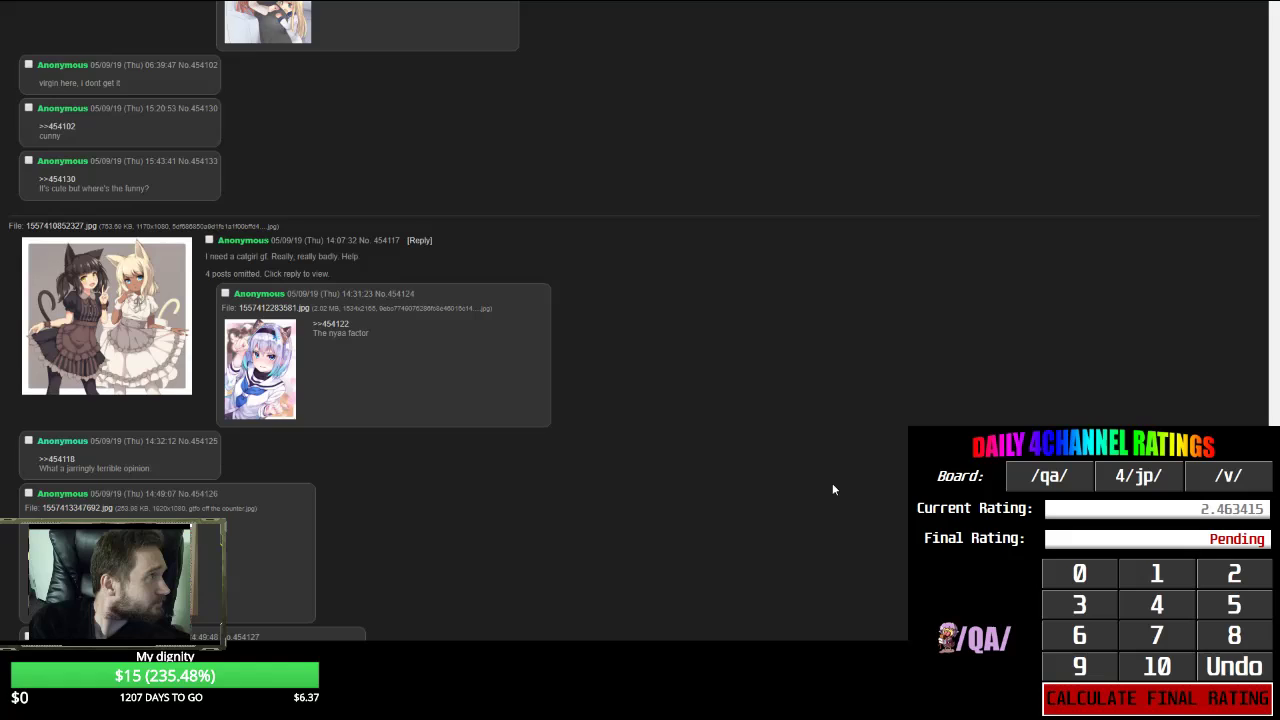
scroll(down, 3)
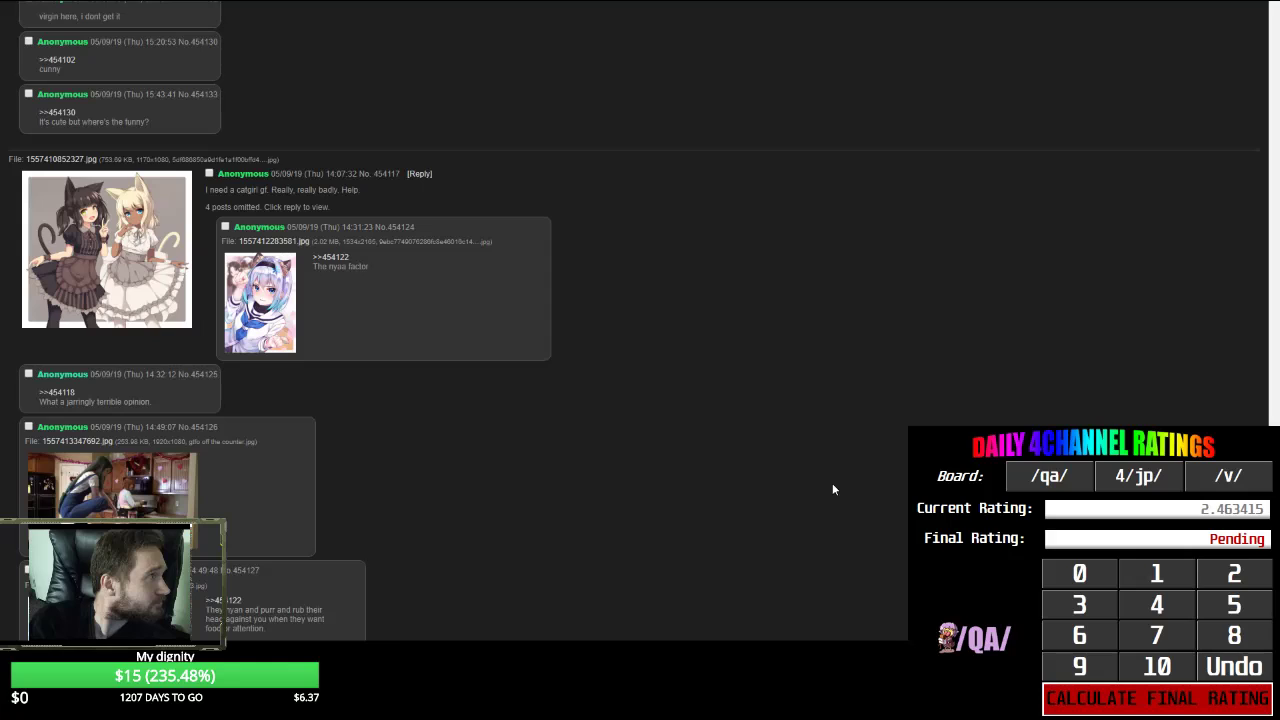
mouse_move(288, 224)
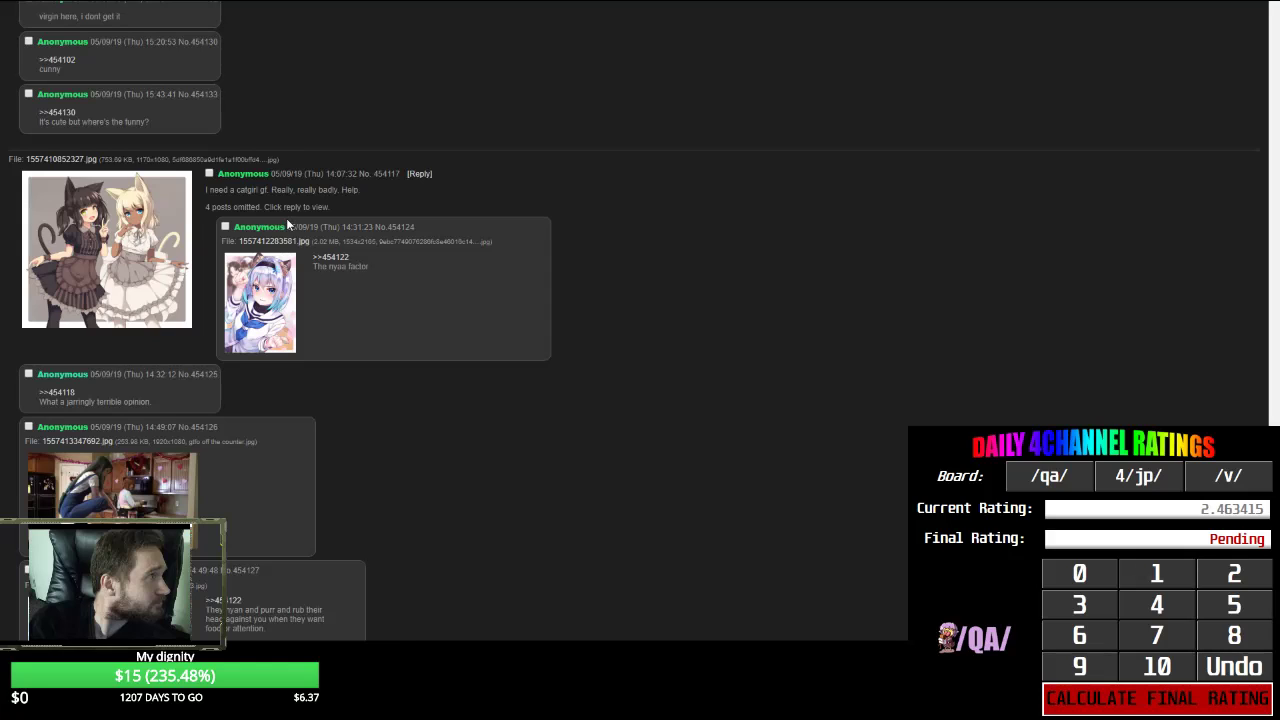
mouse_move(316, 294)
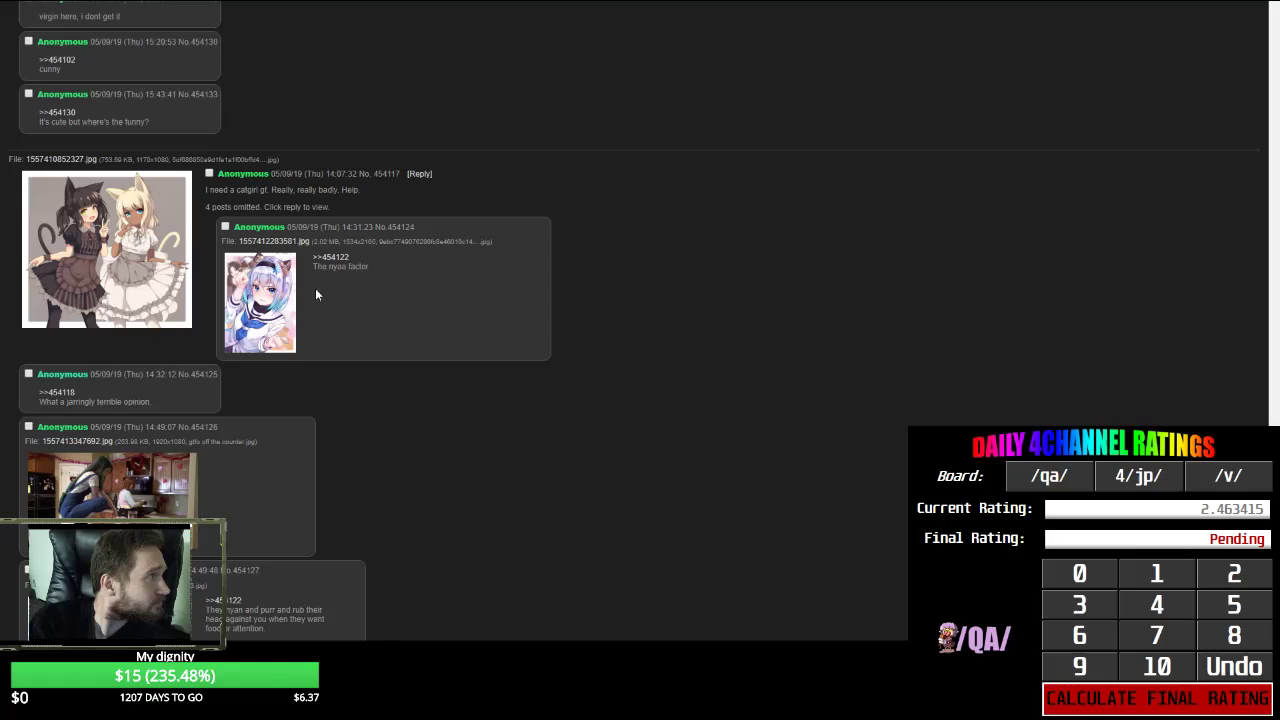
mouse_move(628, 332)
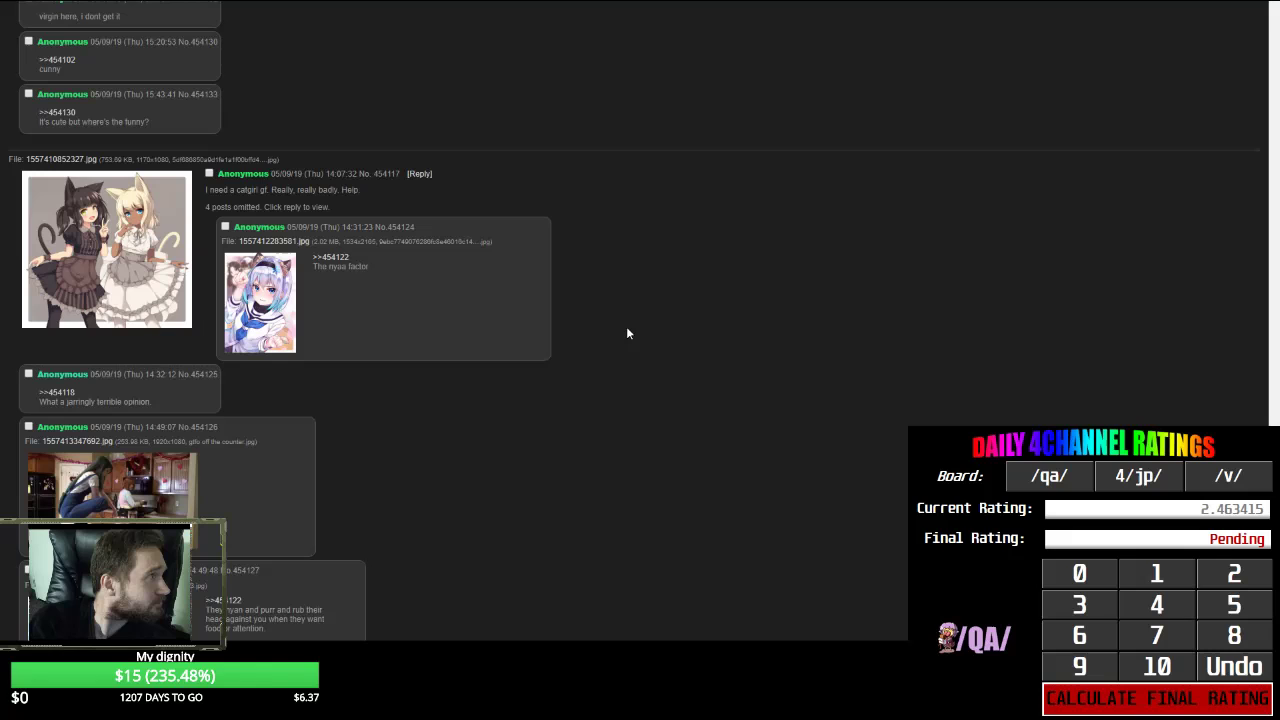
mouse_move(620, 358)
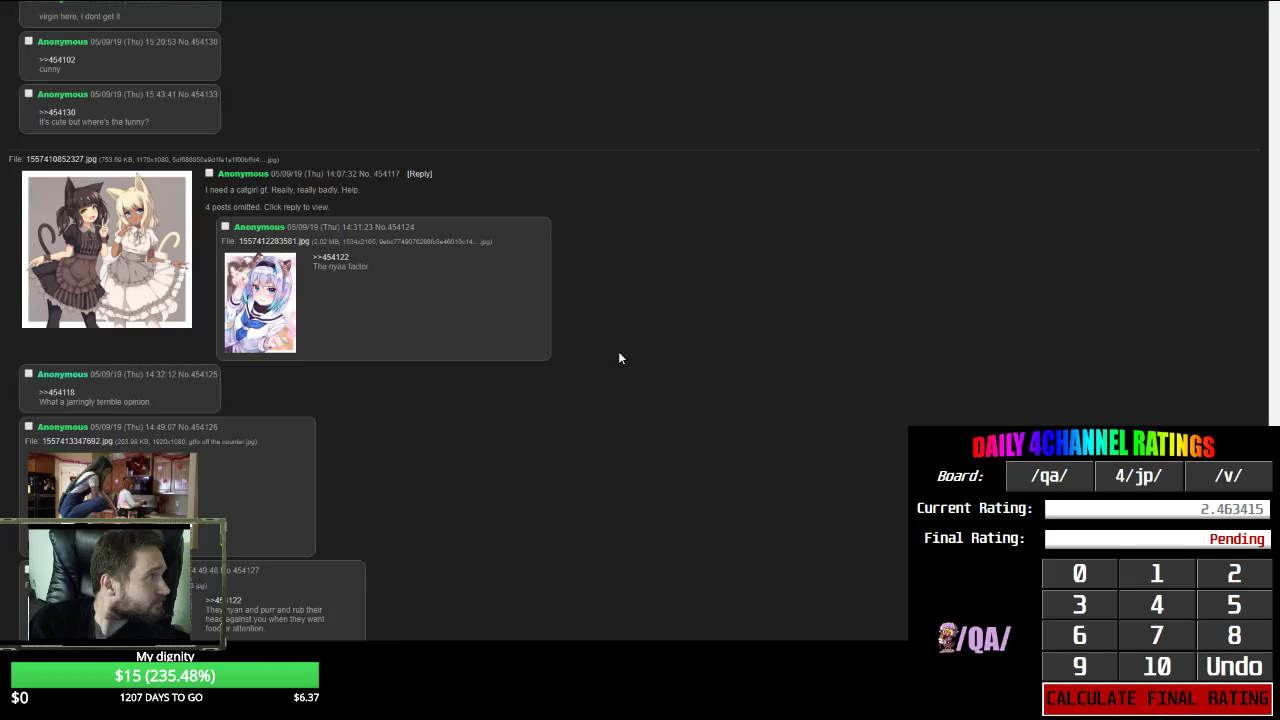
scroll(down, 3)
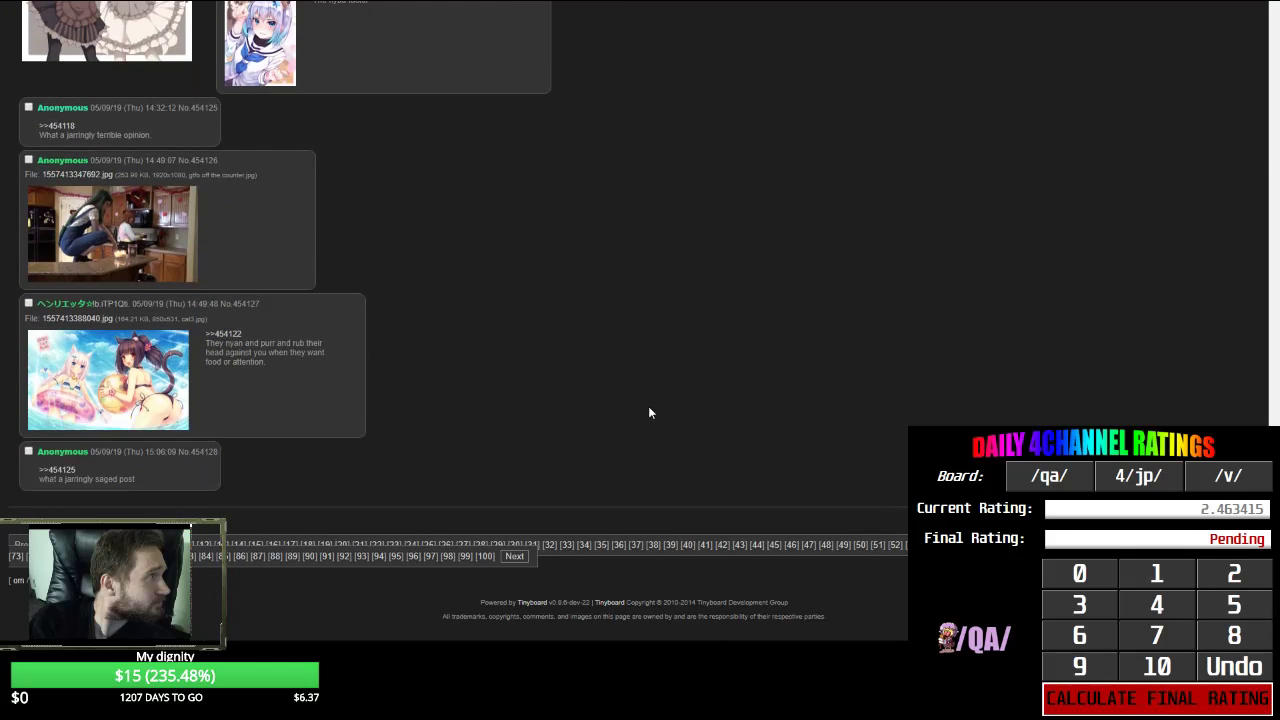
mouse_move(300, 400)
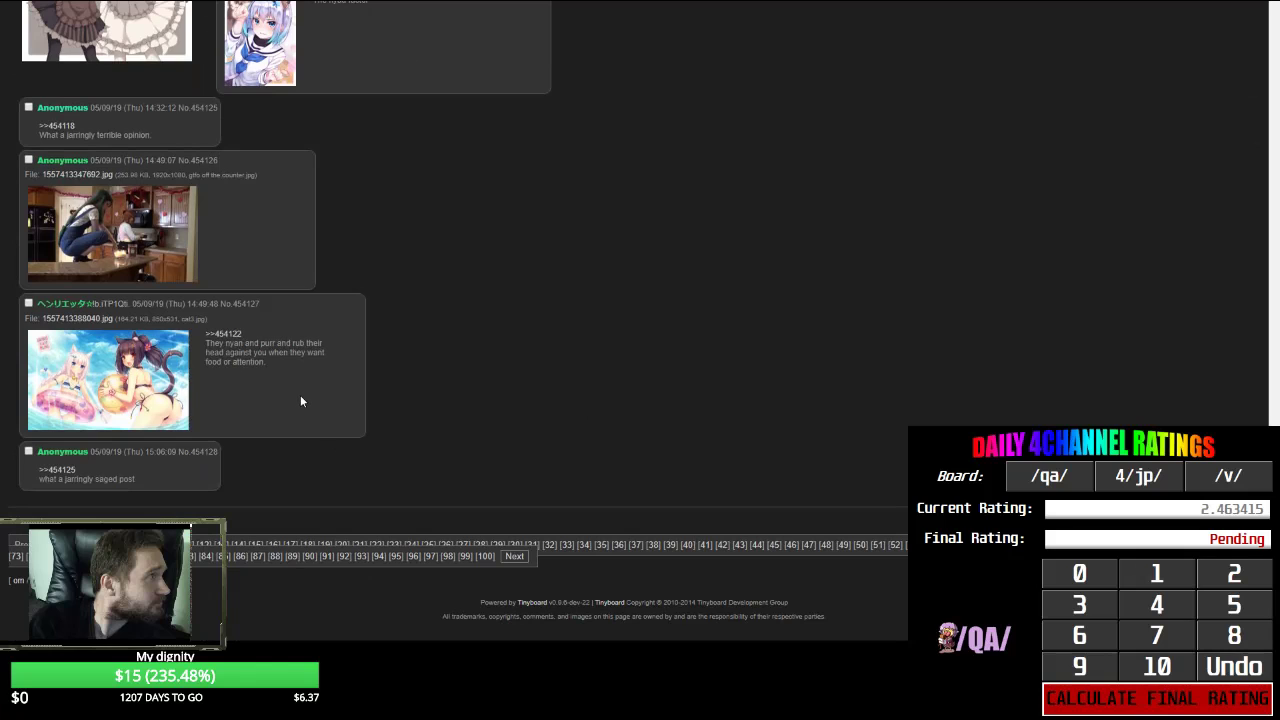
scroll(up, 3)
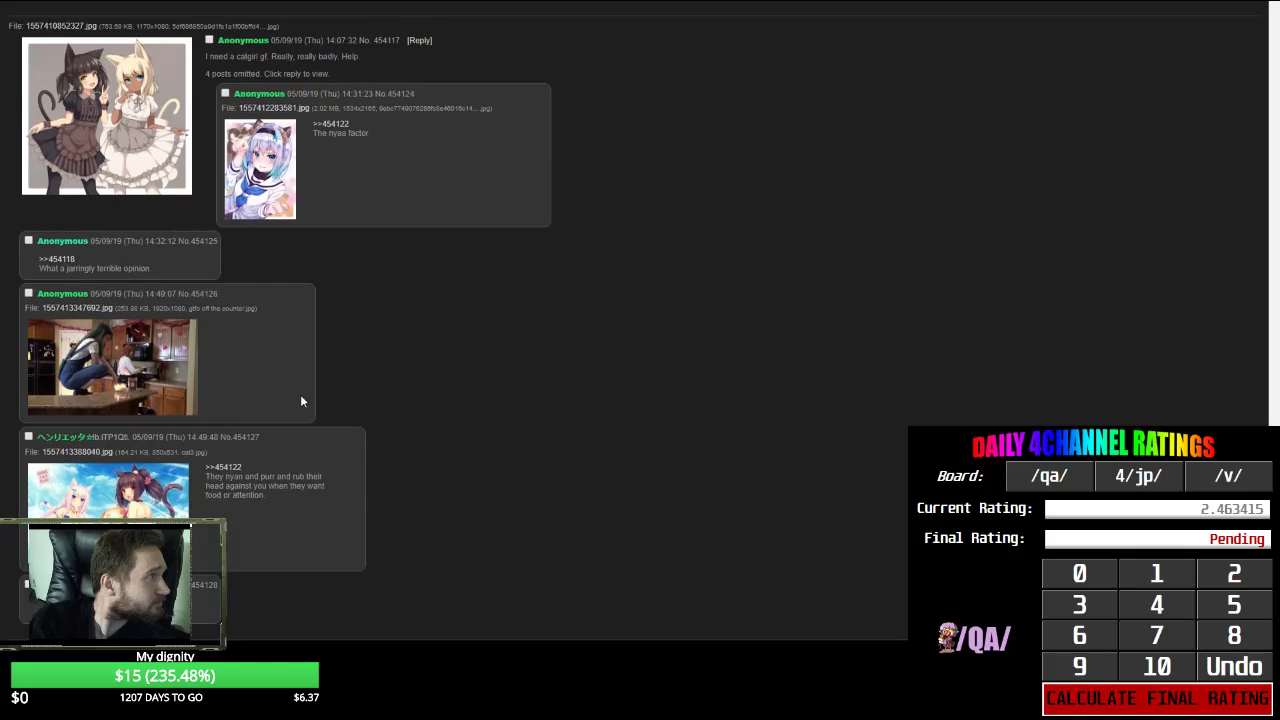
scroll(down, 3)
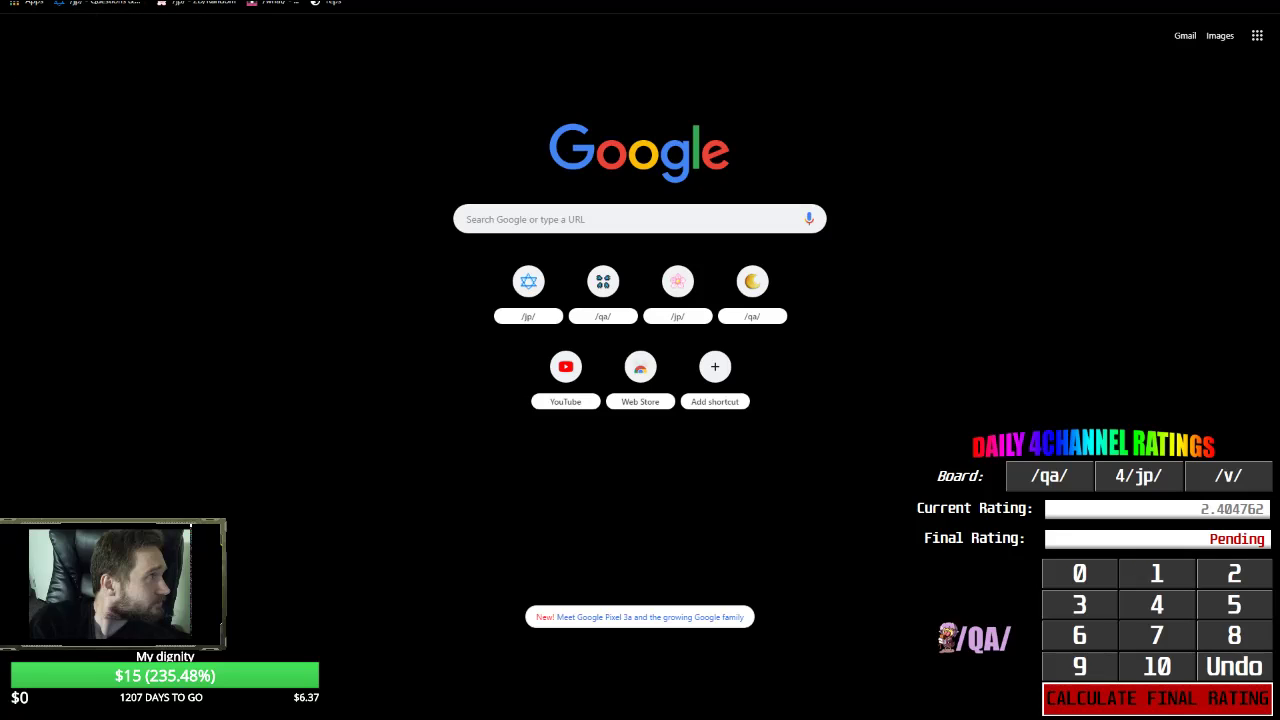
mouse_move(504, 136)
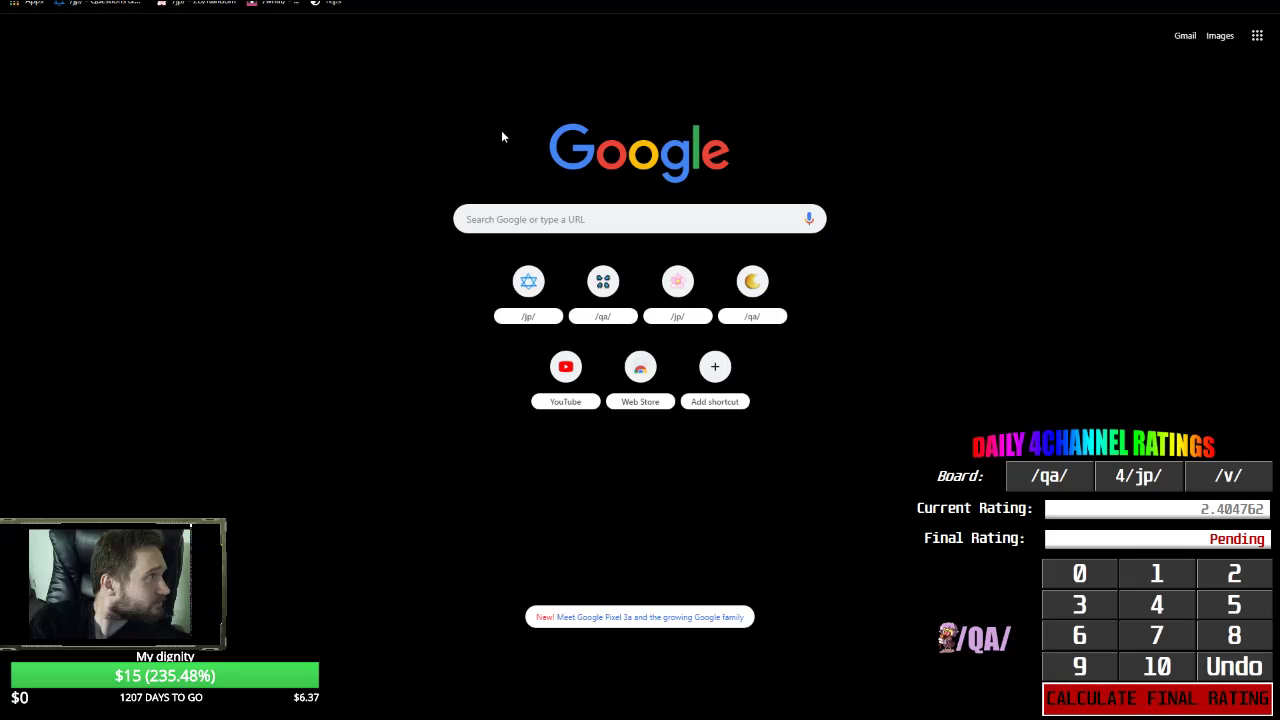